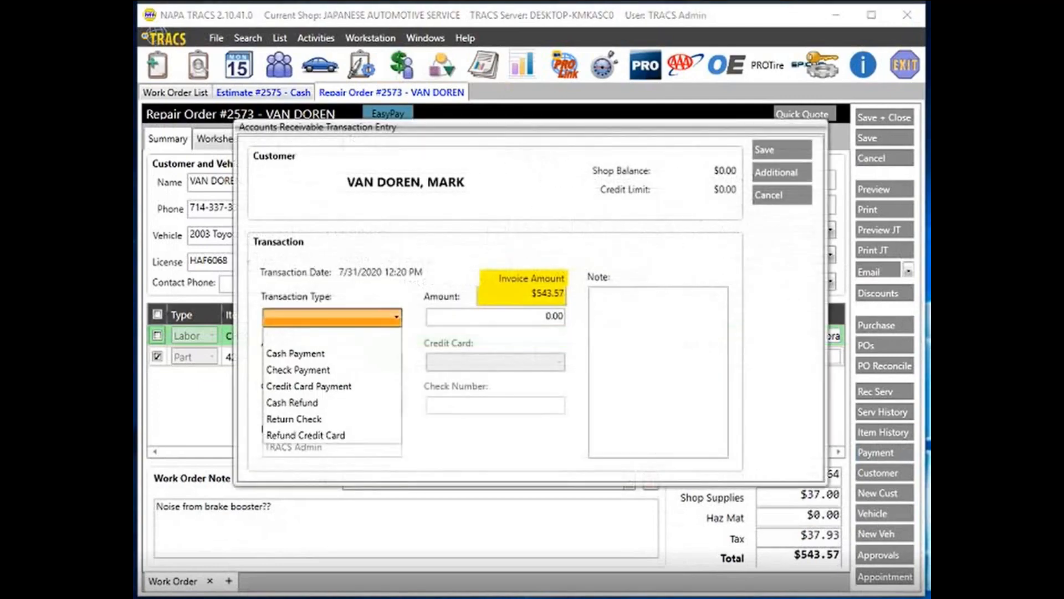
mouse_move(308, 386)
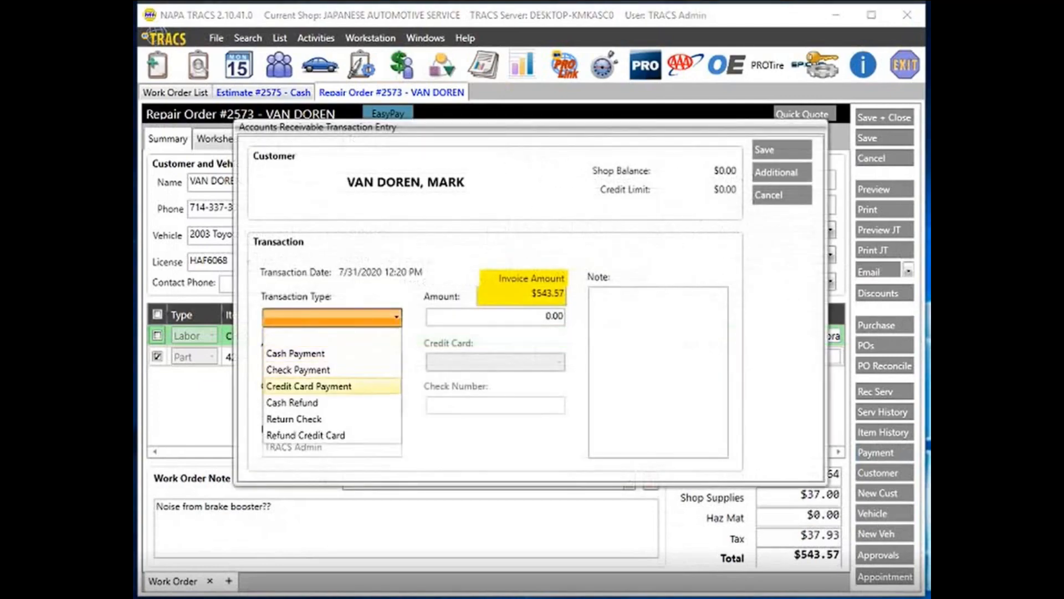
Make the transaction a Credit Card Payment charged to VISA.
left_click(308, 386)
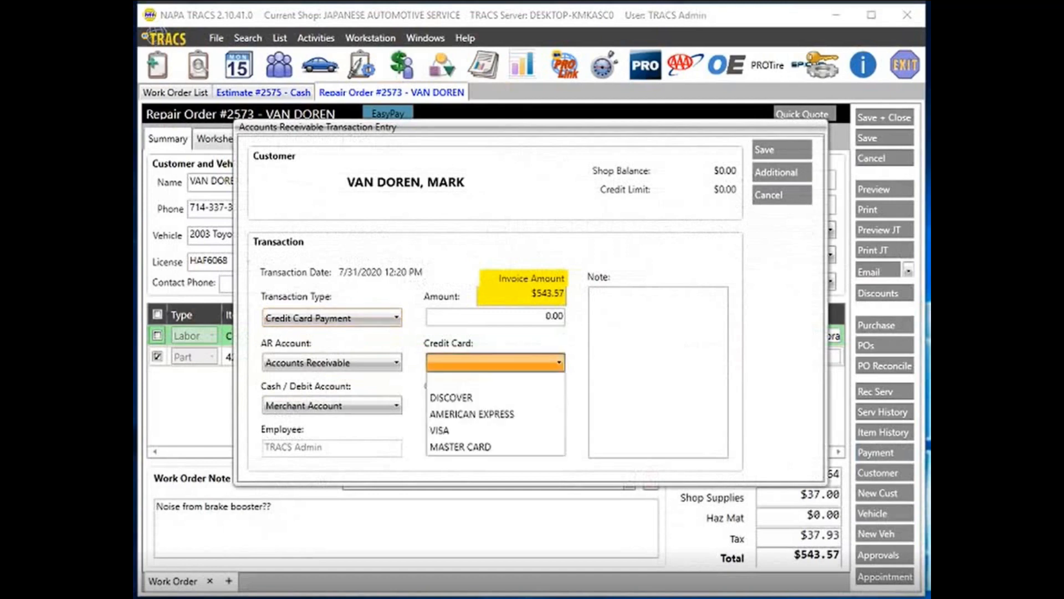
left_click(439, 429)
type(".01")
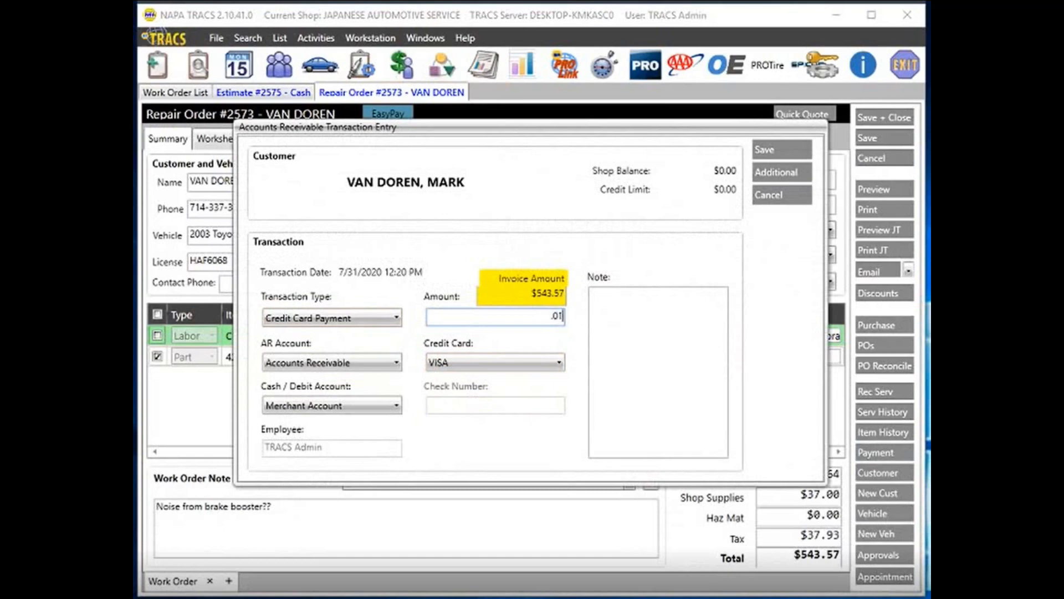
Save the $0.01 VISA payment, bringing up the ($0.01) total-due confirmation.
left_click(781, 148)
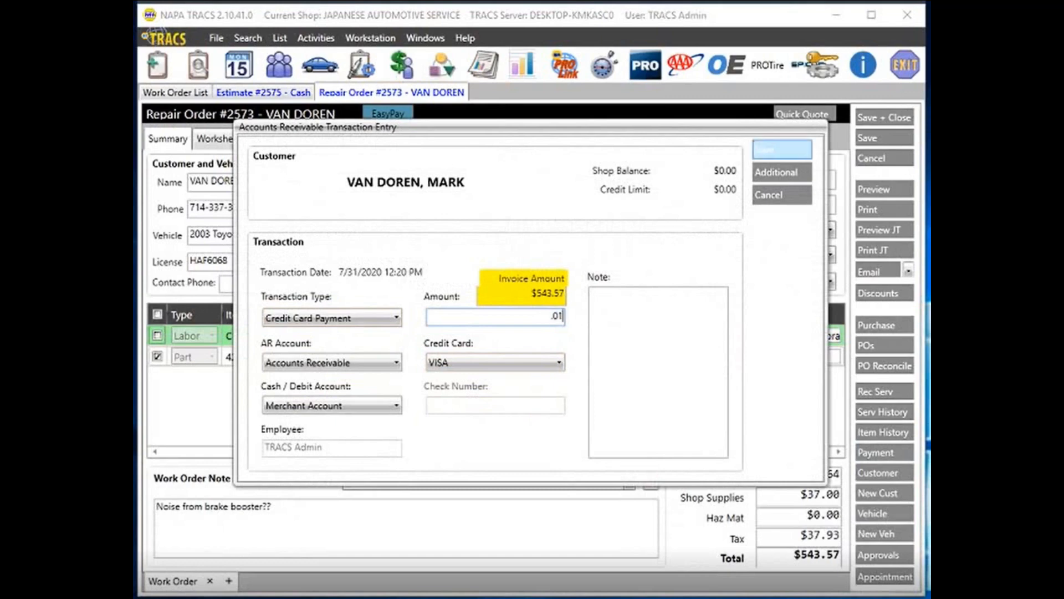
left_click(781, 149)
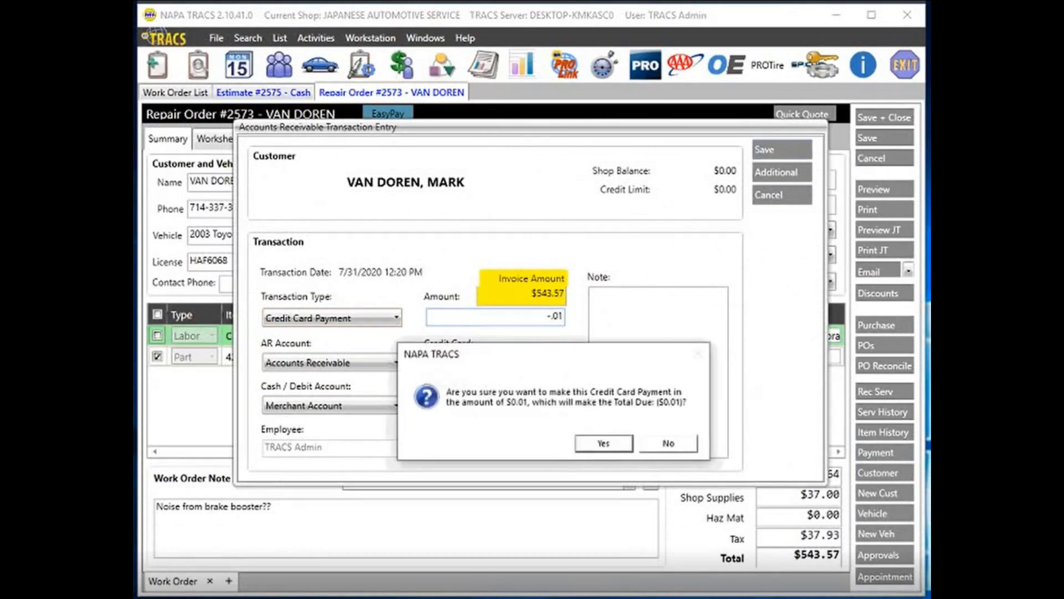